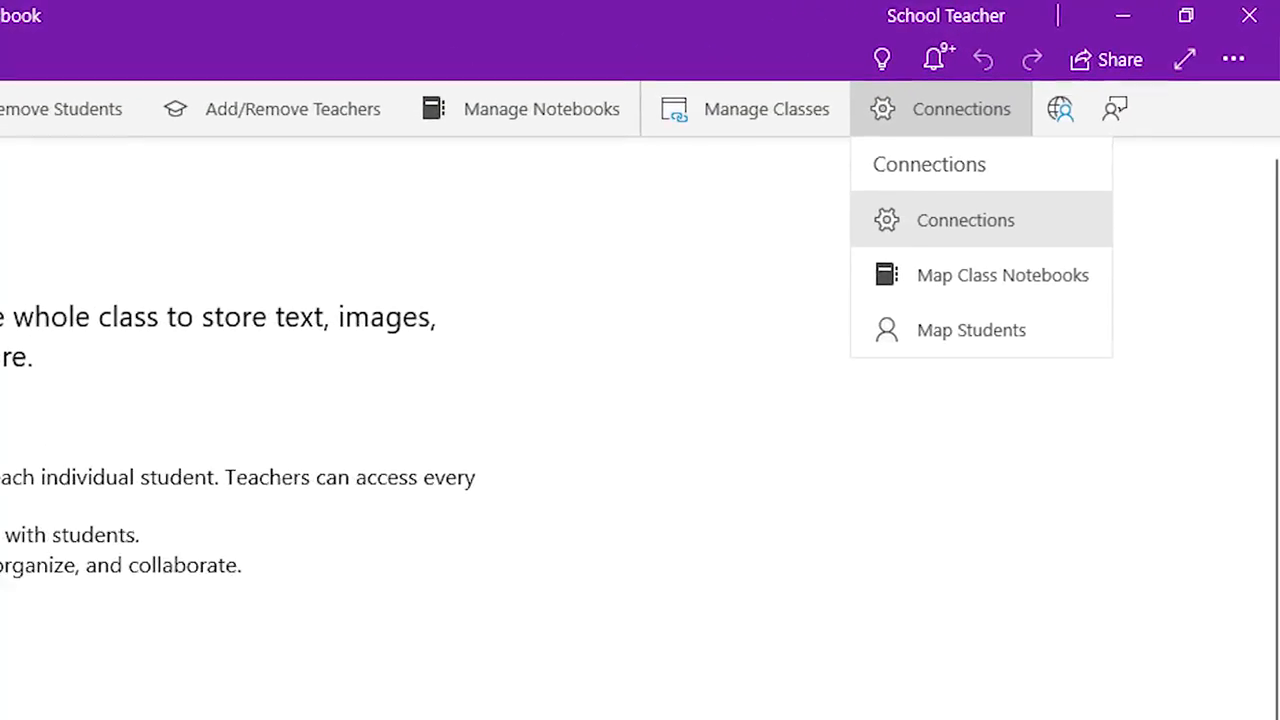
mouse_move(1050, 250)
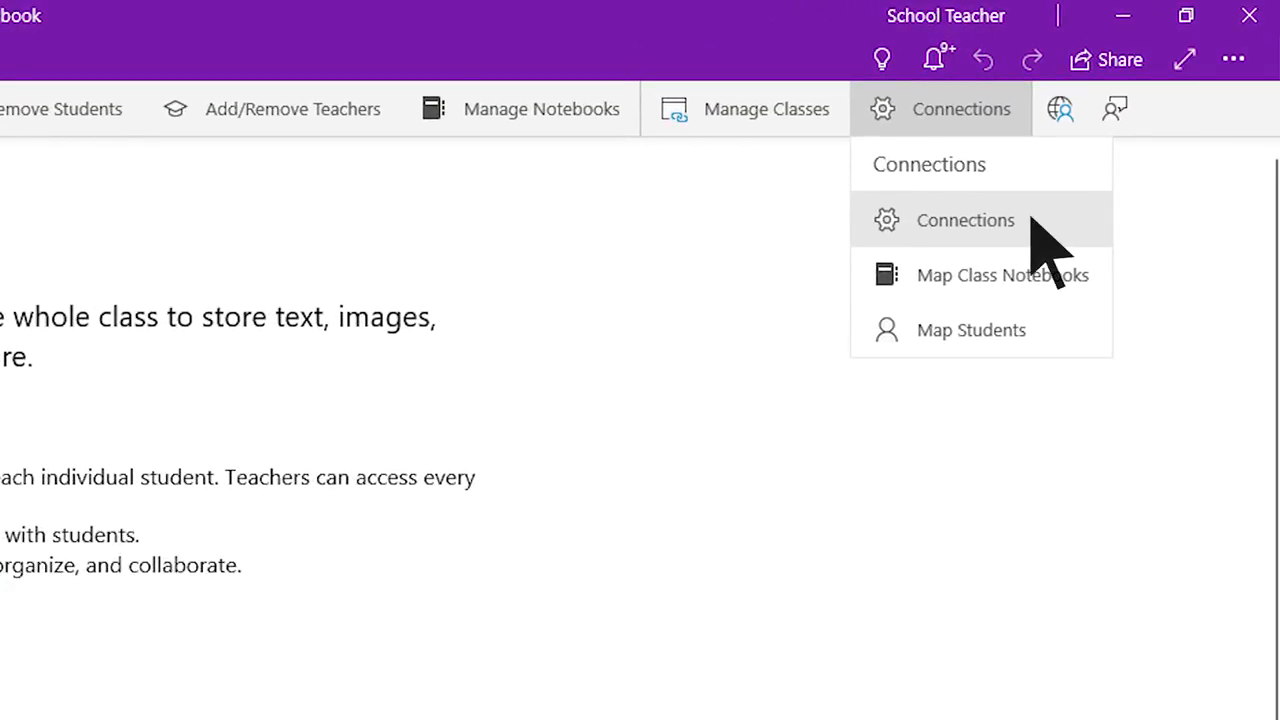
Step: Open the Class Notebook Connections panel to choose a learning management system
left_click(965, 220)
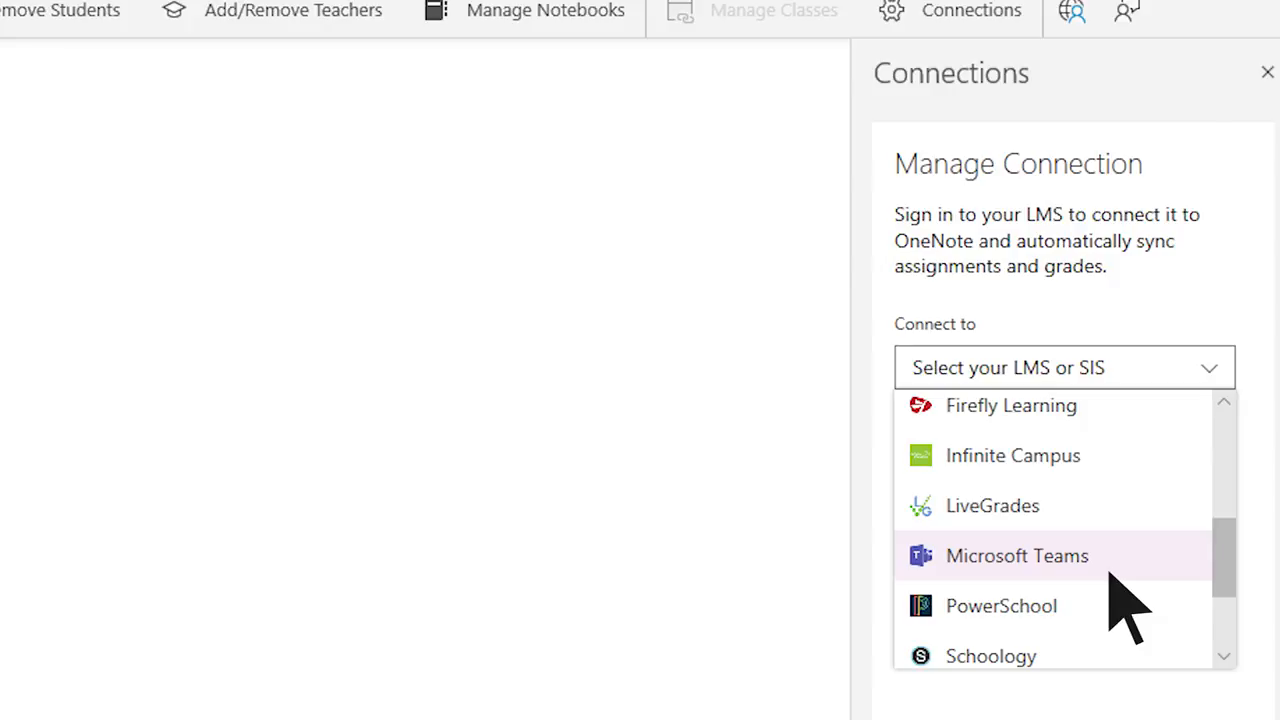
Step: Choose Microsoft Teams as the connection and sign in with the school account, staying signed in
left_click(1017, 555)
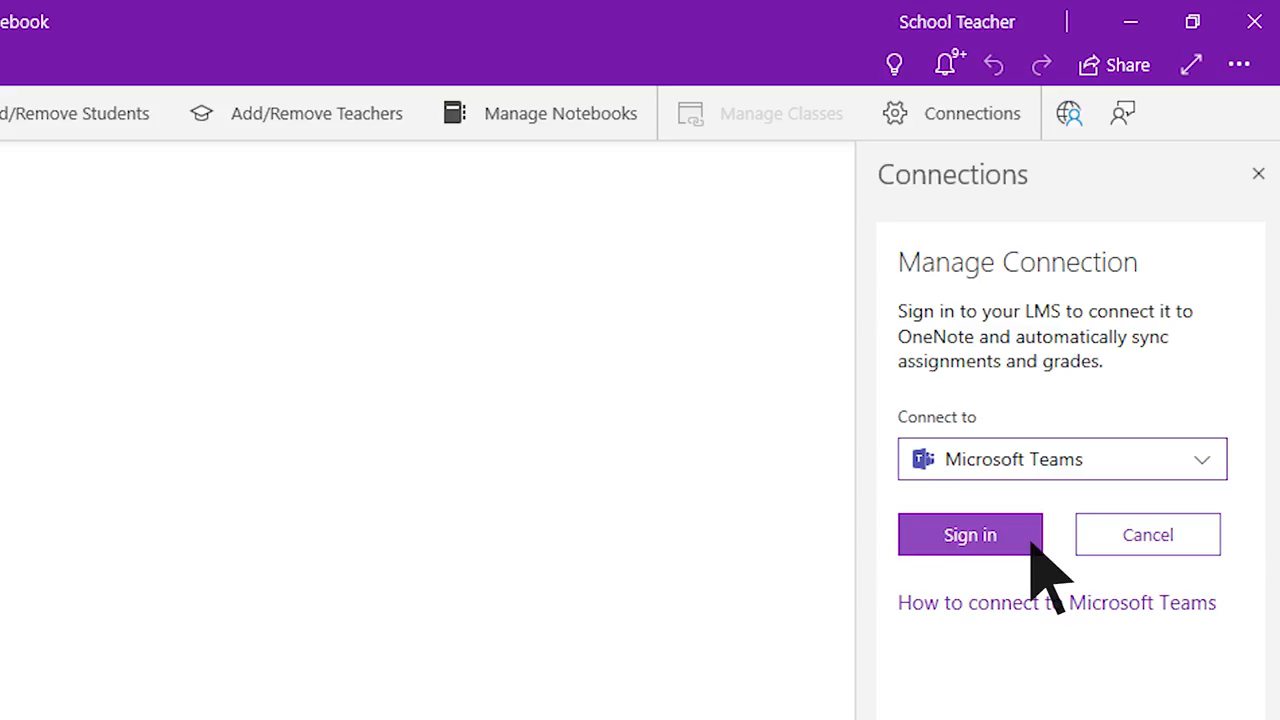
left_click(969, 534)
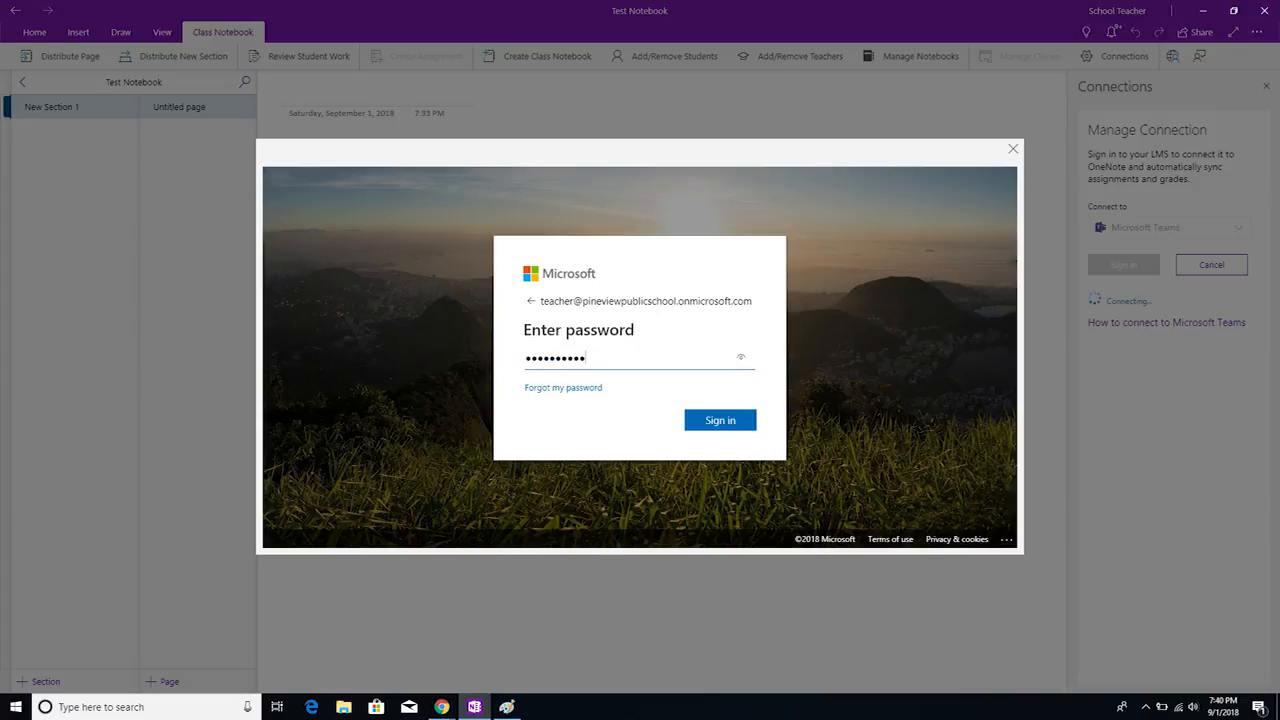
left_click(720, 419)
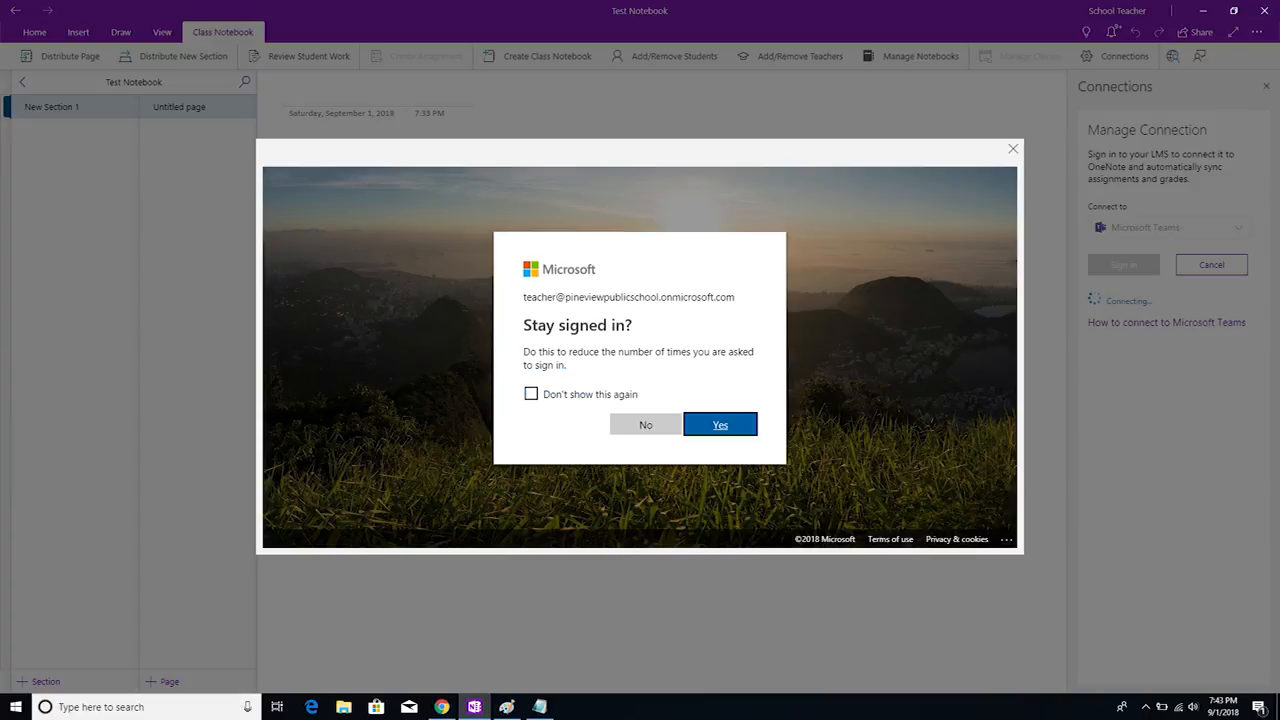
left_click(720, 424)
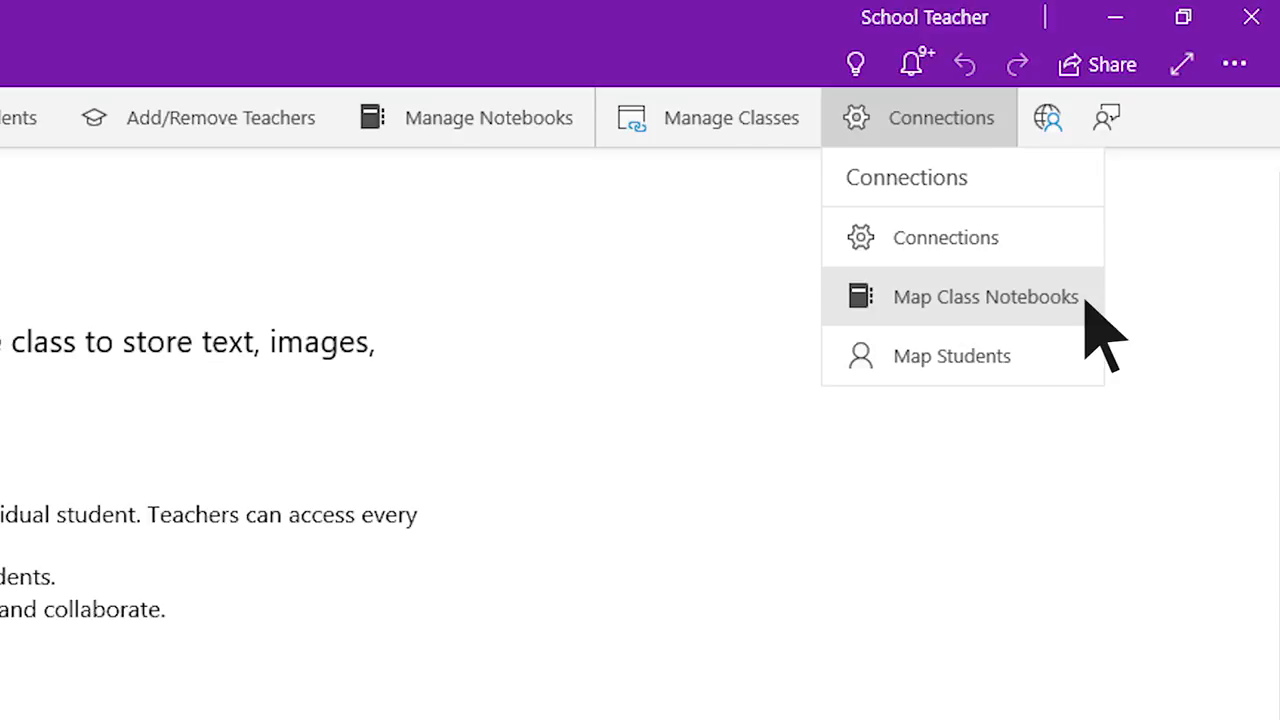
Step: Map Test Notebook to the Math 101 Teams course and confirm
left_click(985, 296)
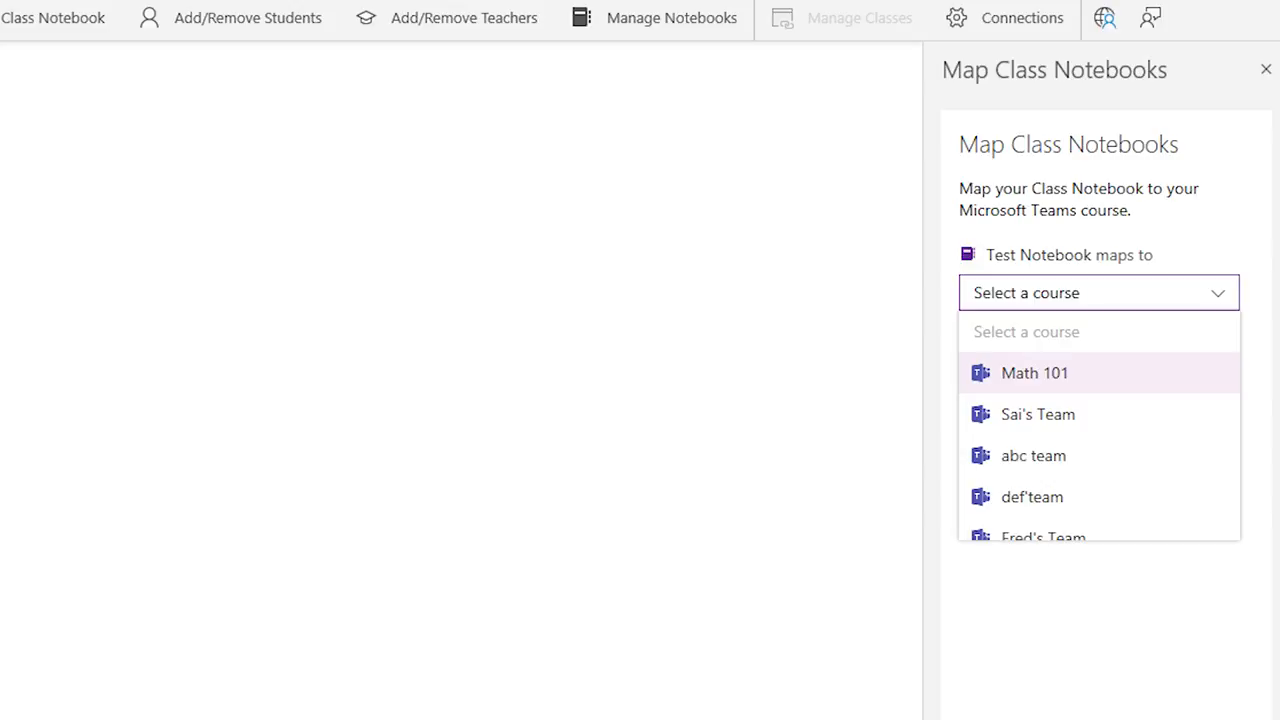
left_click(1034, 372)
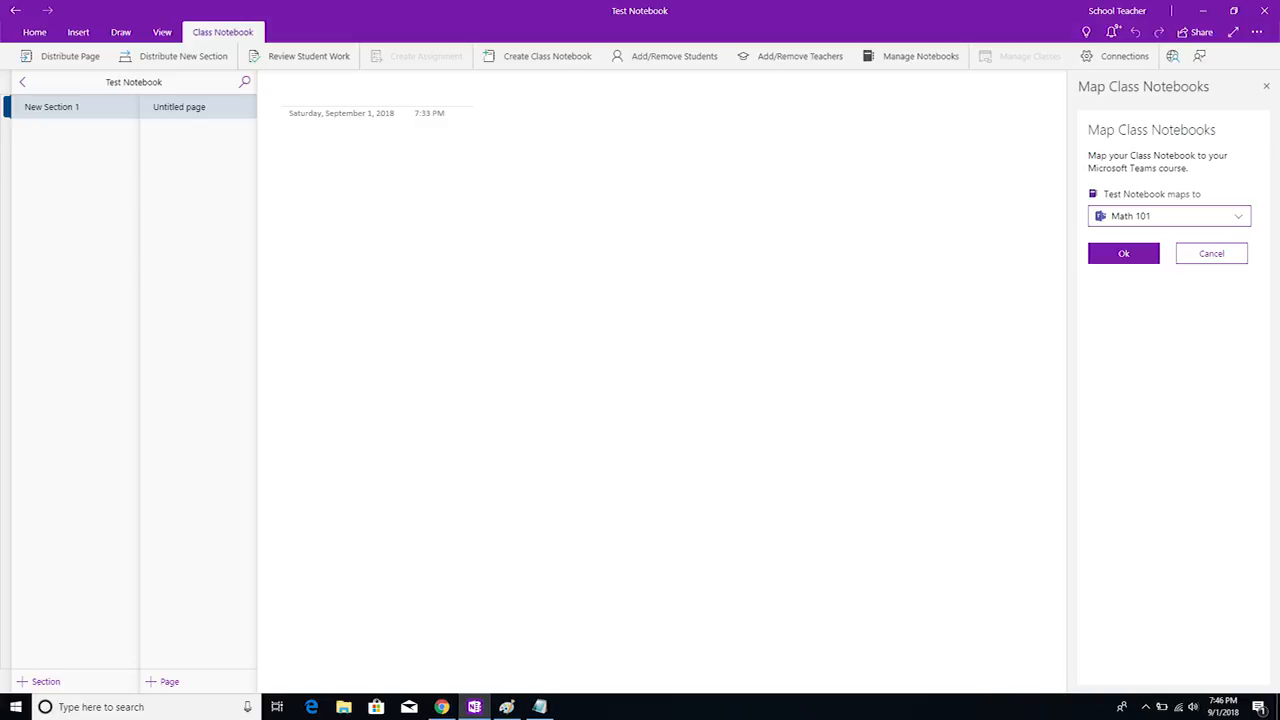
left_click(1123, 253)
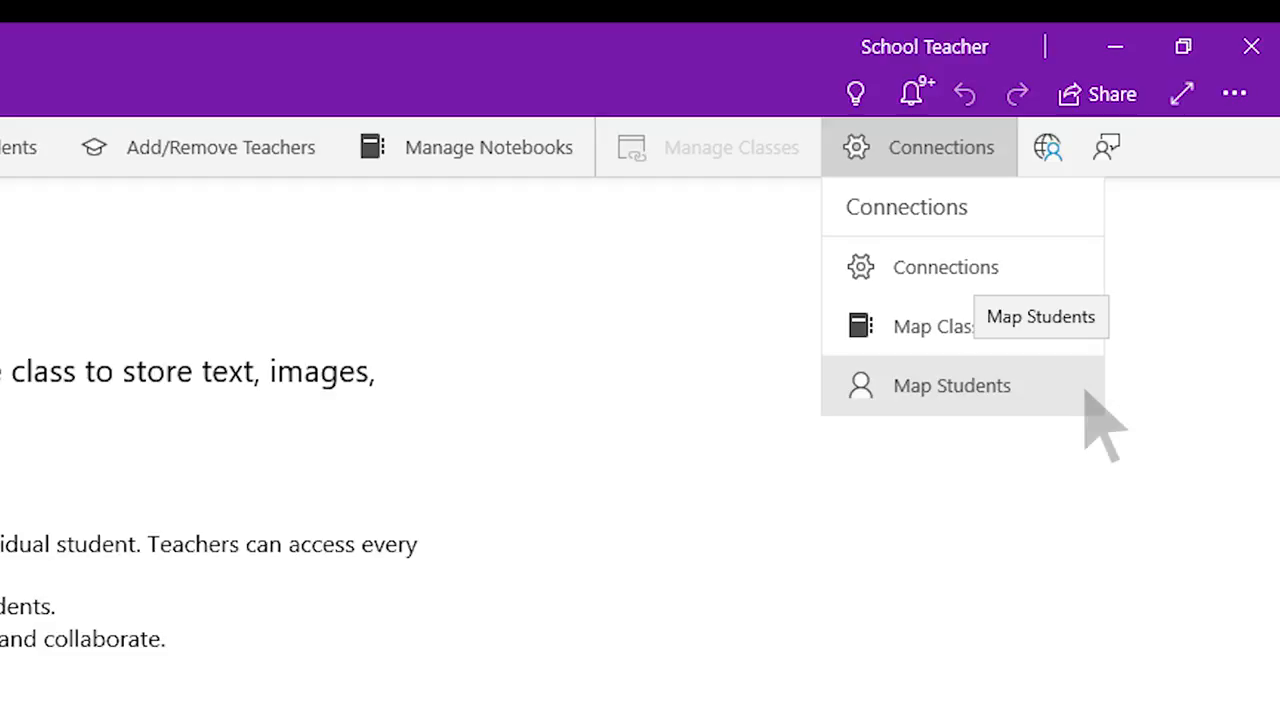
Step: Open Map Students for the Math 101 course
left_click(951, 385)
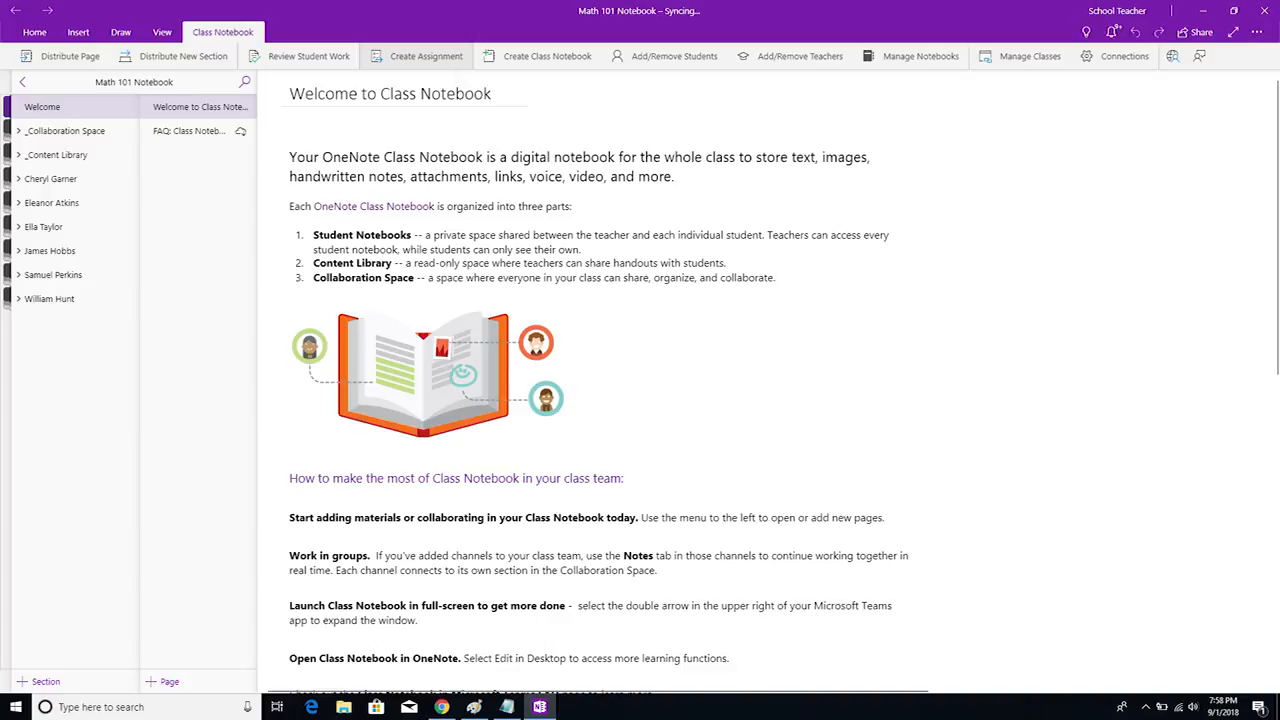
mouse_move(456, 85)
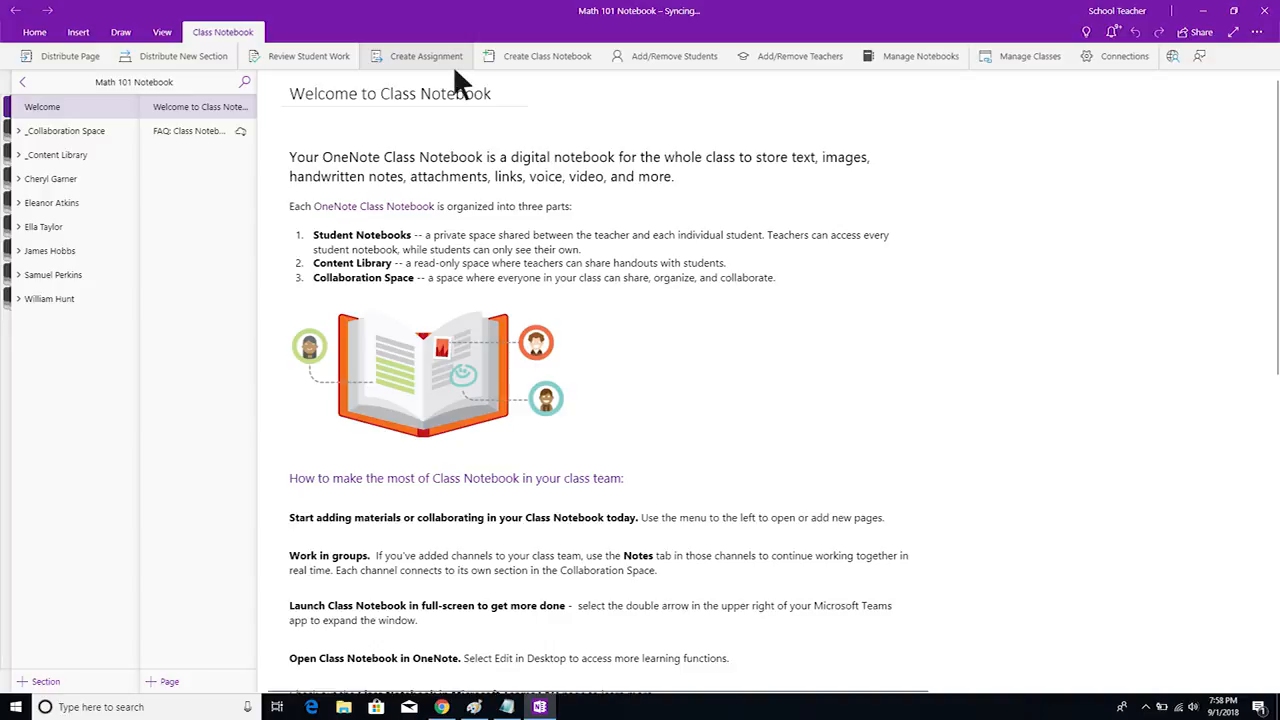
Step: Create an assignment from the Welcome to Class Notebook page due 2 September
left_click(426, 56)
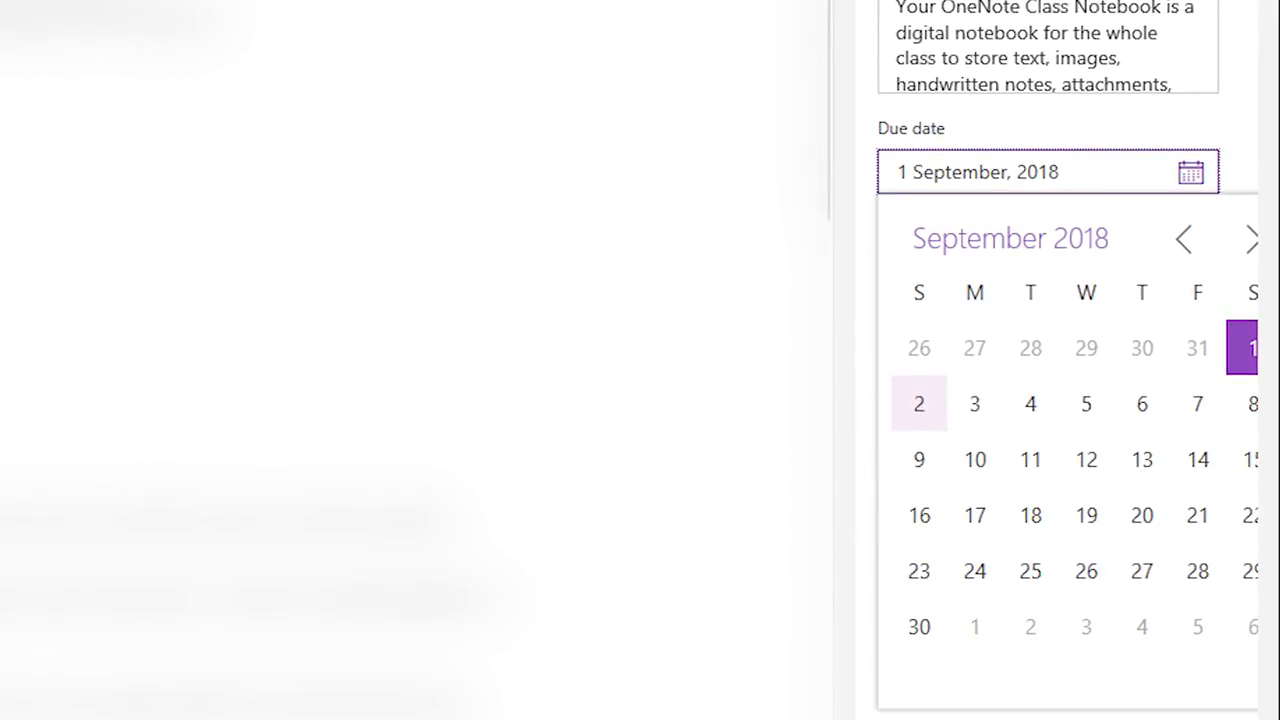
left_click(918, 403)
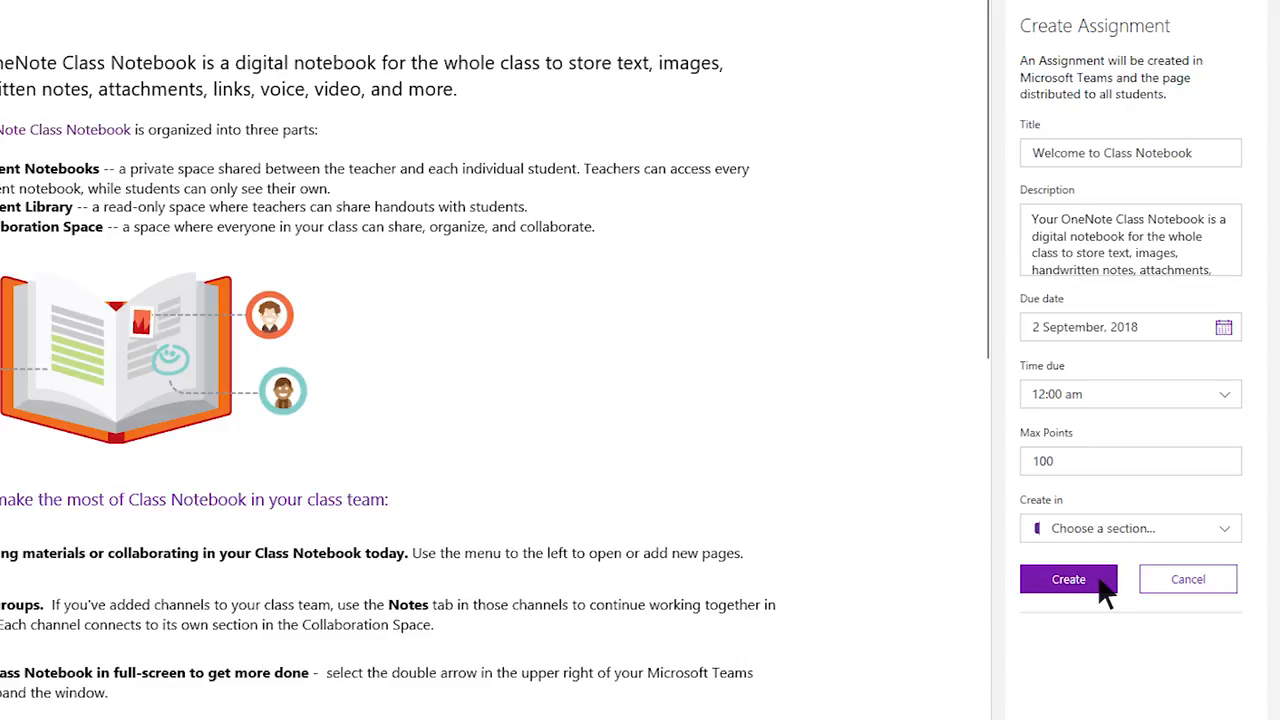
left_click(1068, 579)
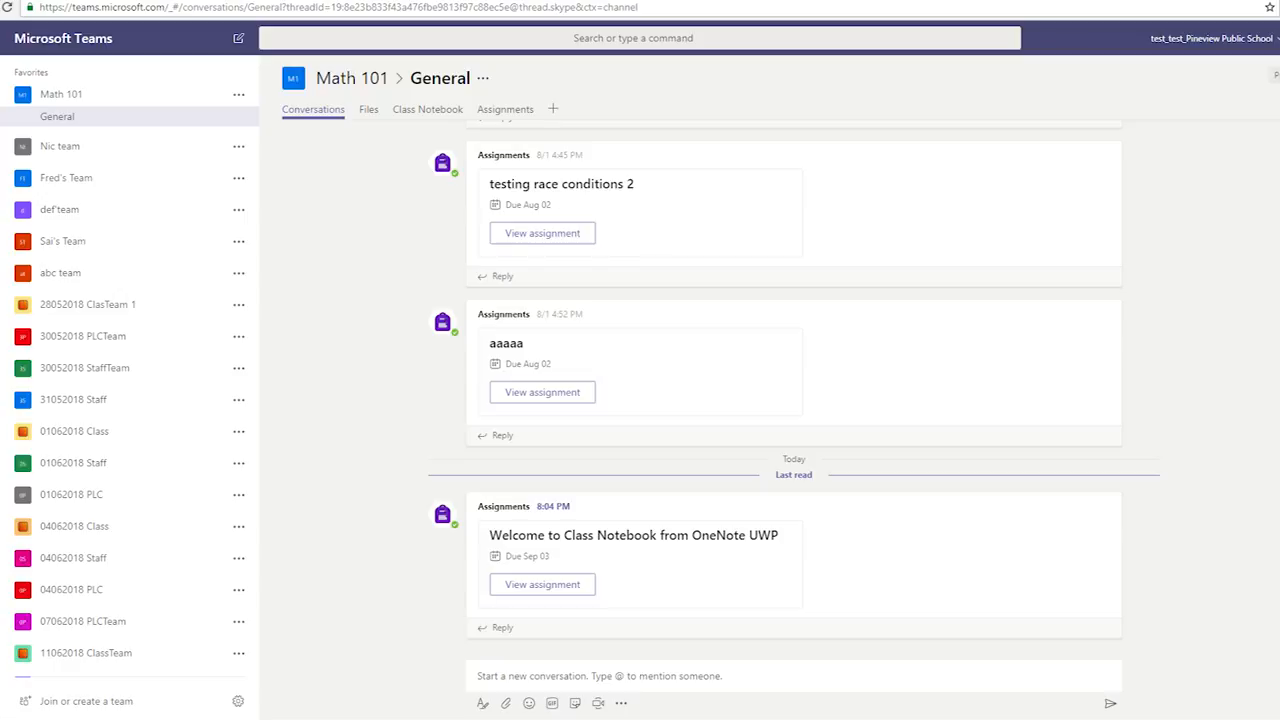
mouse_move(785, 558)
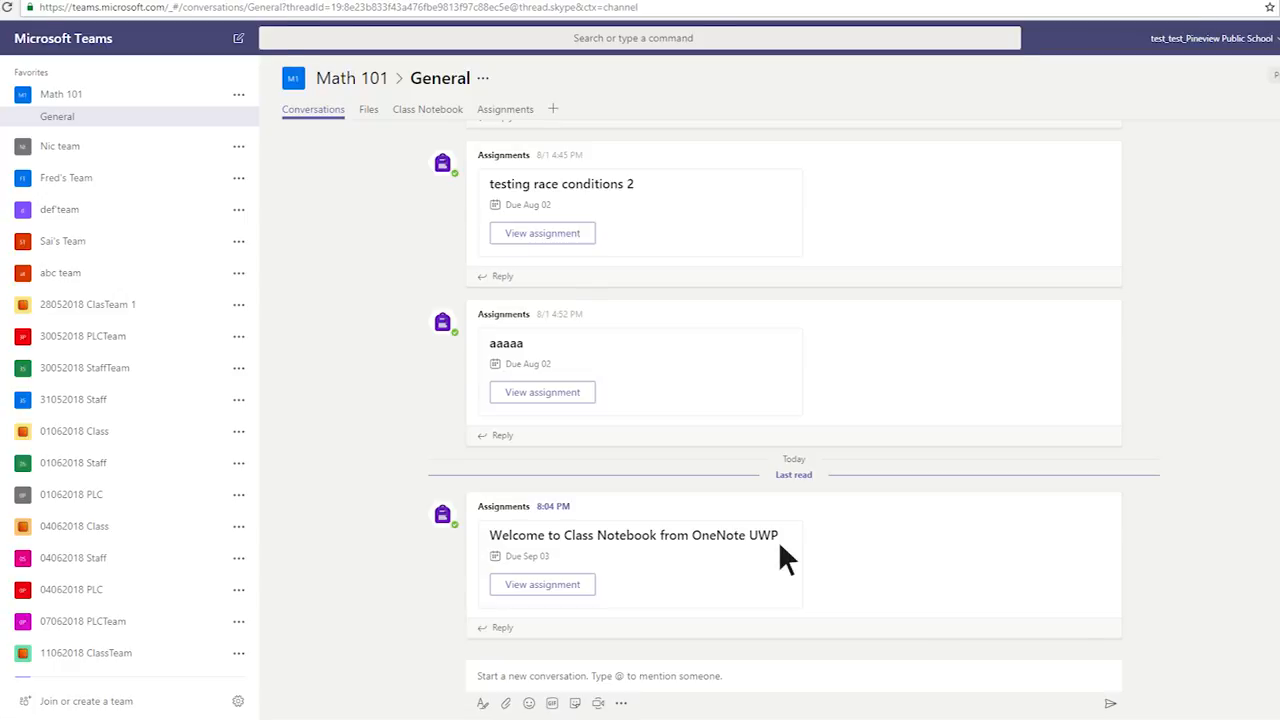
Step: View the Welcome assignment's details in Teams, then return to the Math 101 assignments calendar
left_click(542, 584)
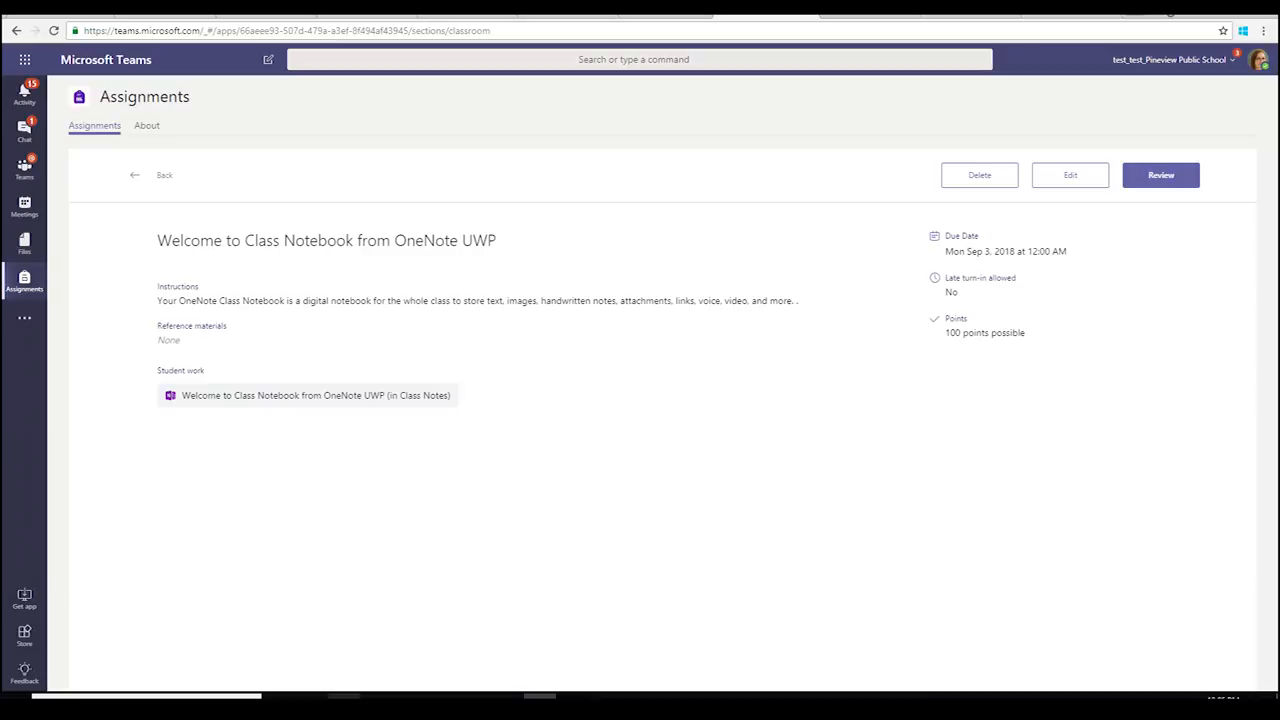
left_click(158, 175)
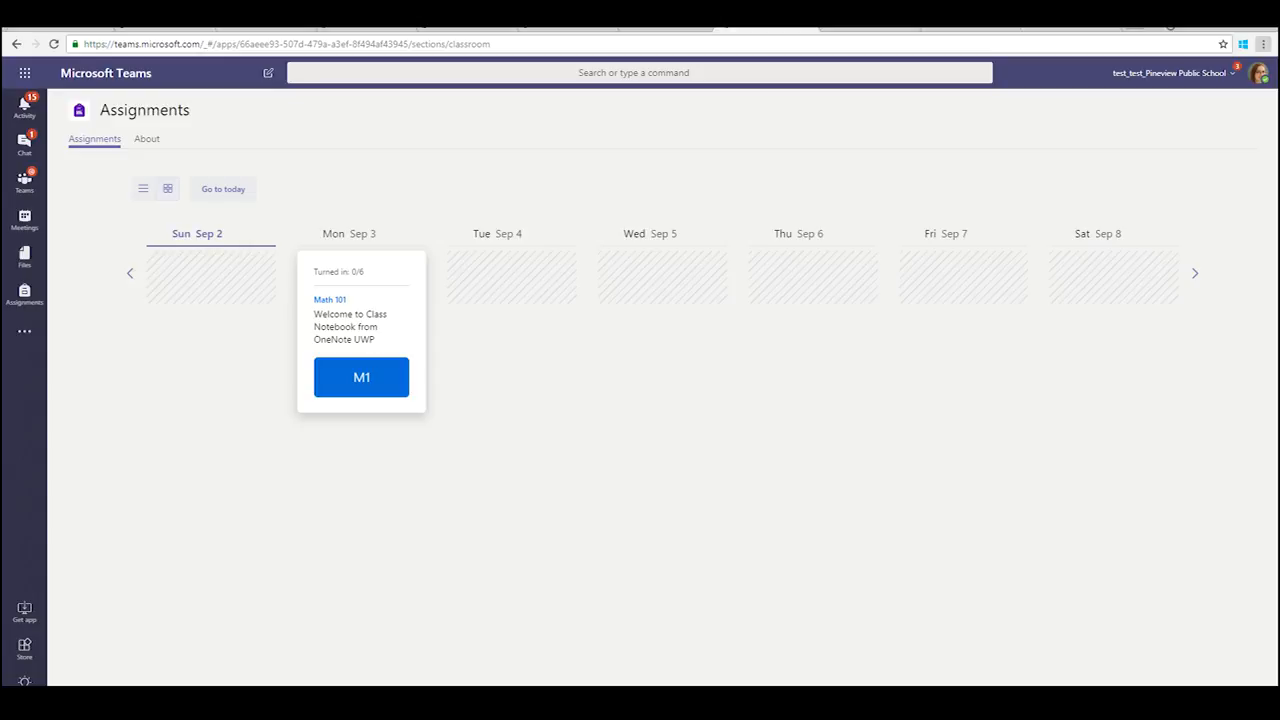
left_click(361, 377)
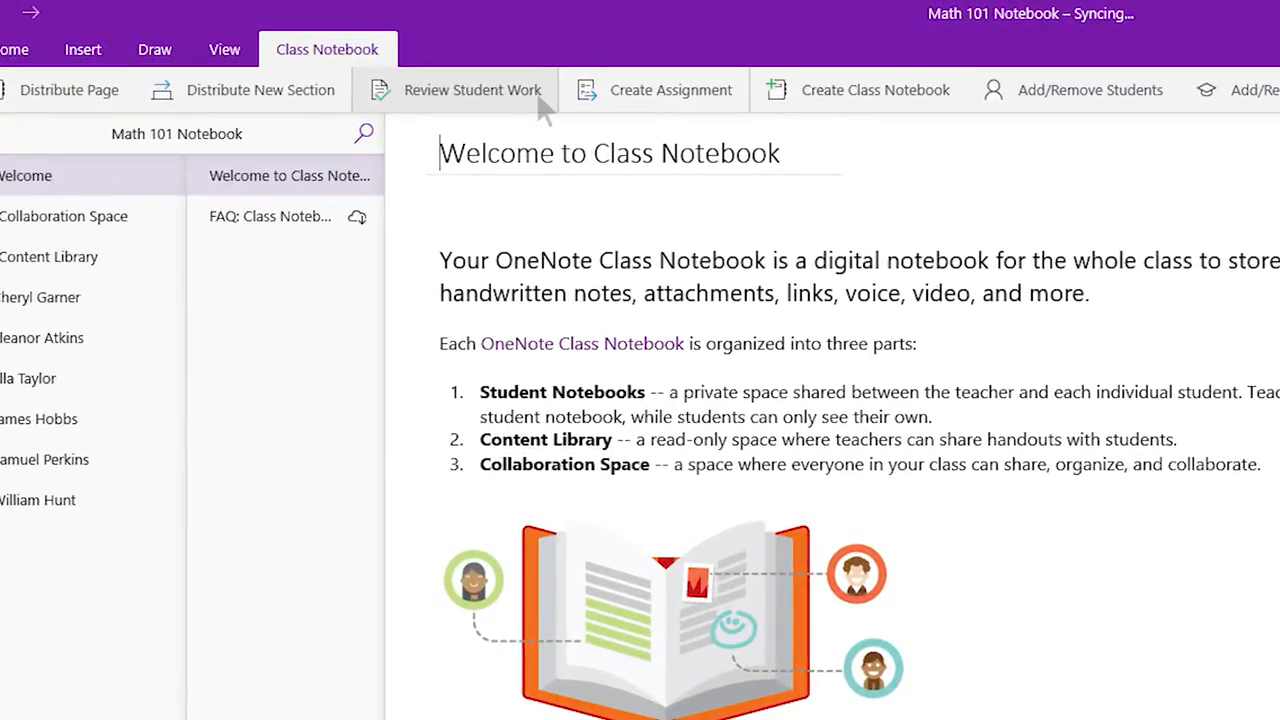
mouse_move(540, 105)
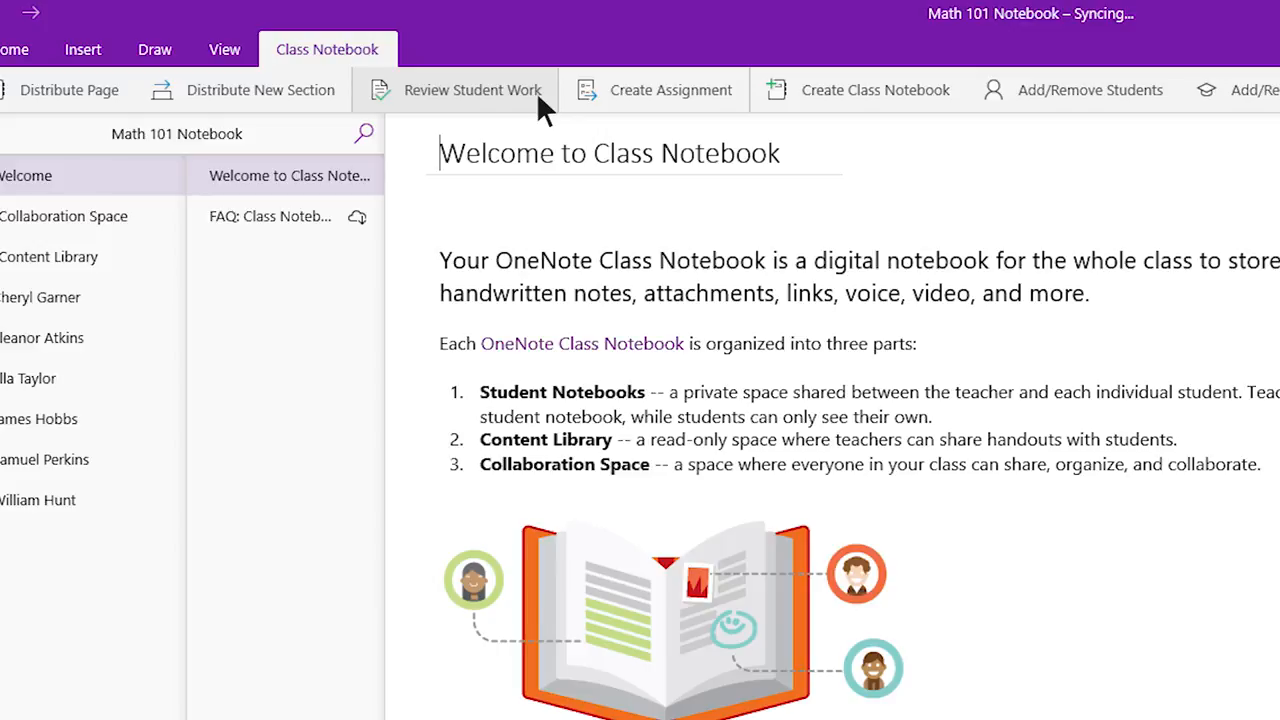
Step: Open Review Student Work for the Welcome to Class Notebook page
left_click(471, 89)
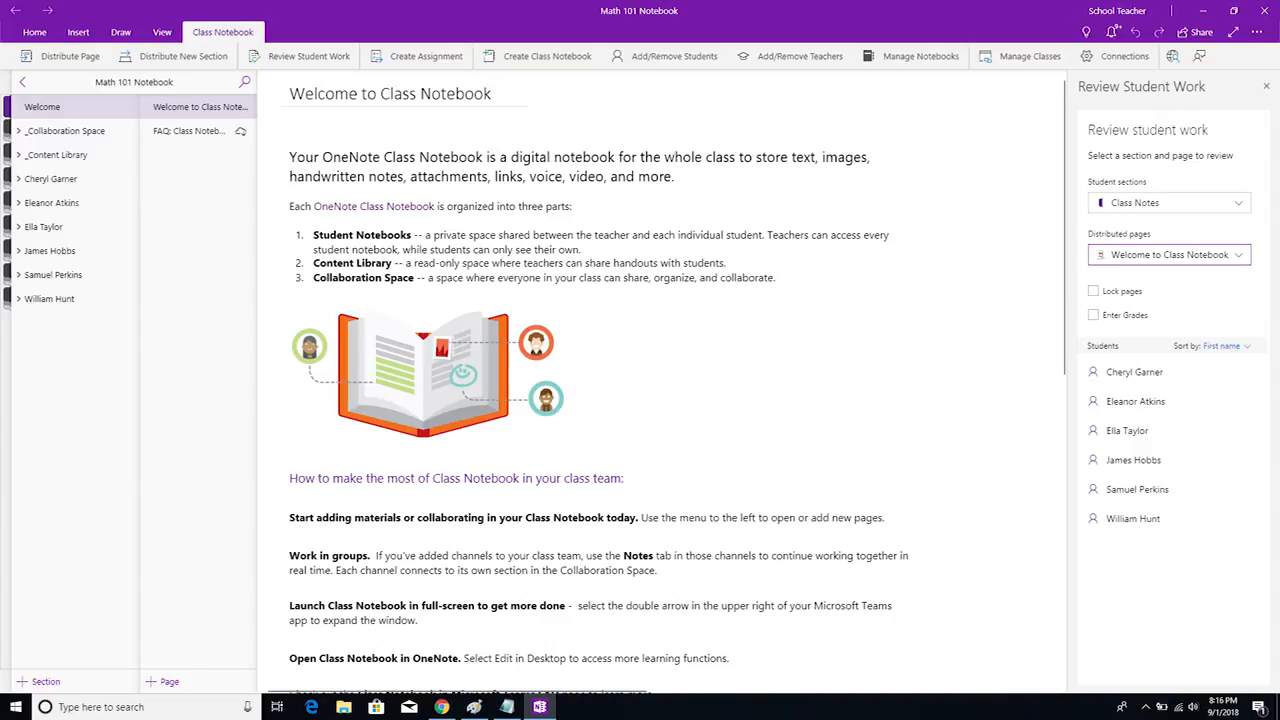